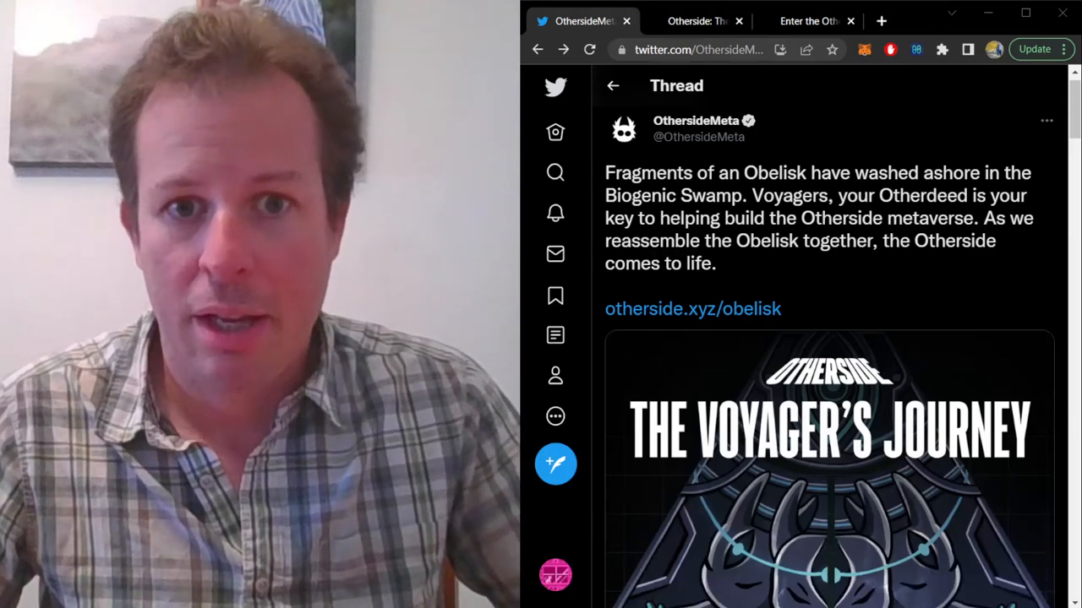
Step: Close the announcement tweet tab so the otherside.xyz/obelisk page shows
scroll(down, 3)
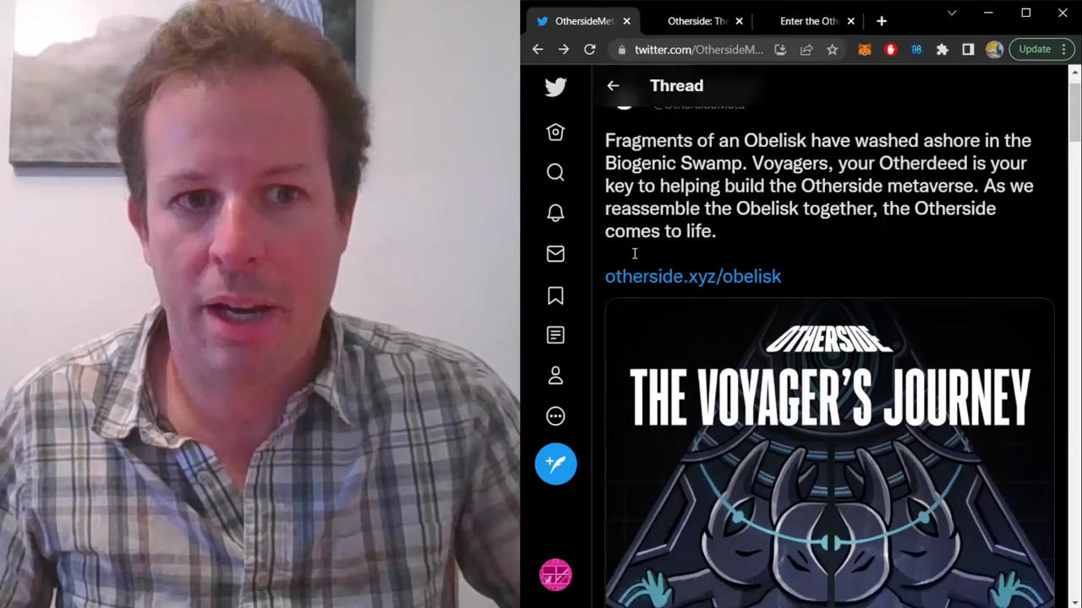
scroll(down, 3)
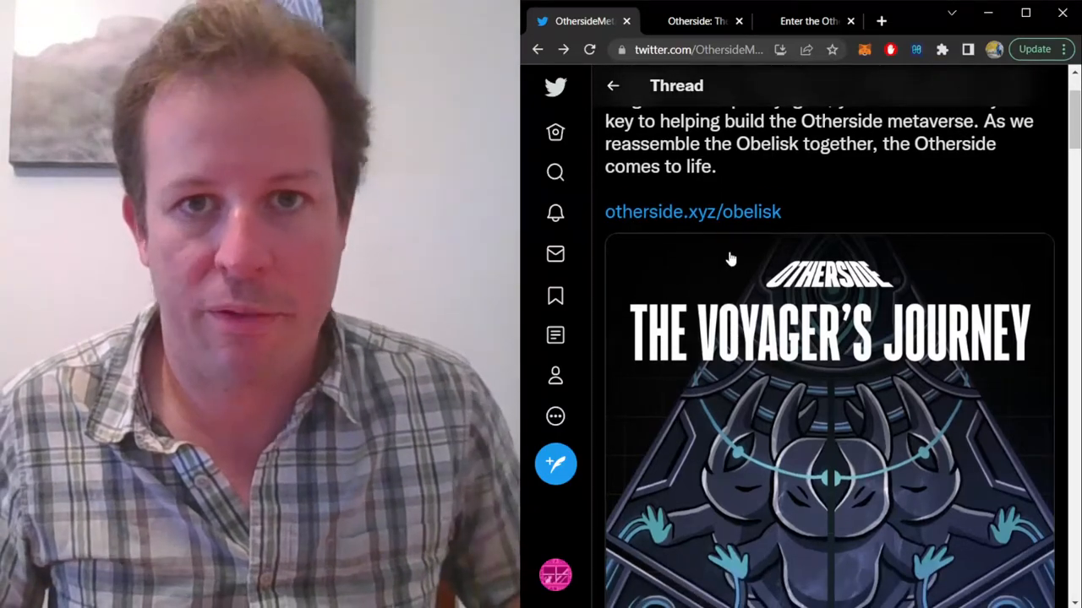
click(692, 211)
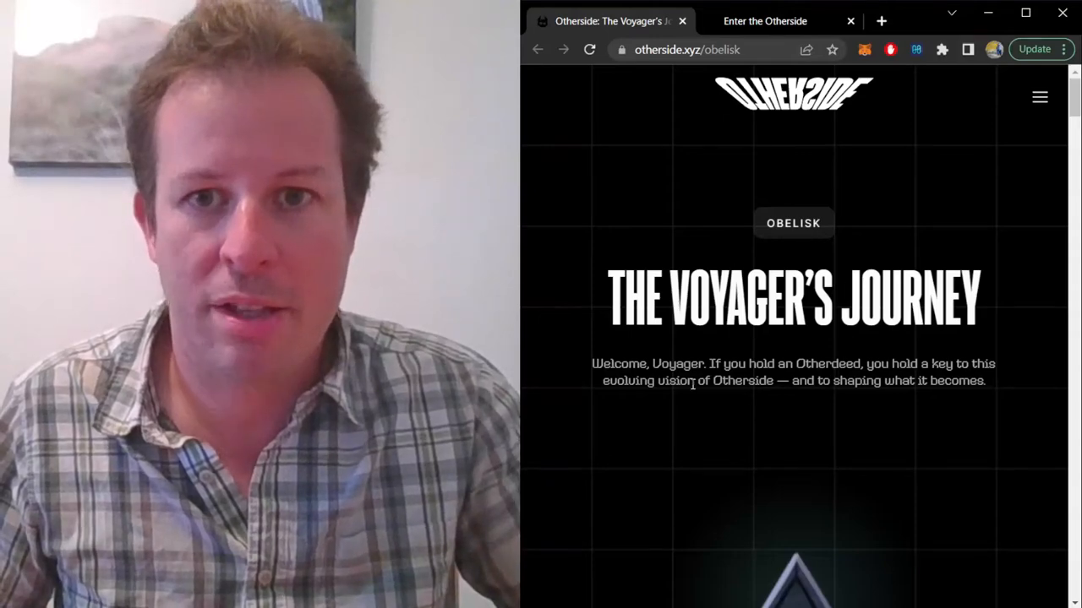
Step: Scroll the Voyager's Journey page down to the First Trip tech demo section
scroll(down, 3)
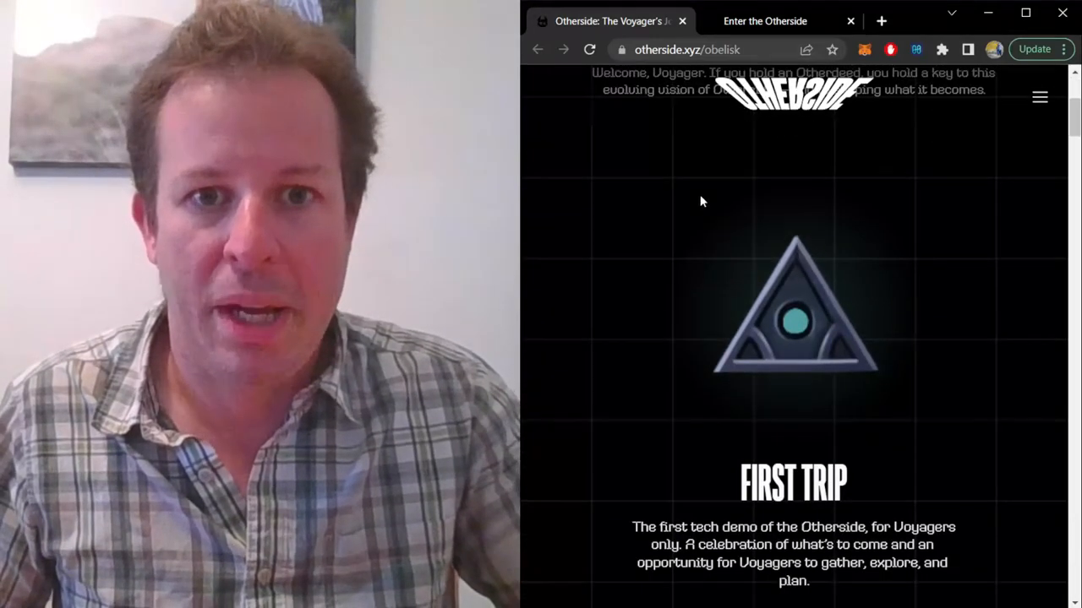
mouse_move(622, 291)
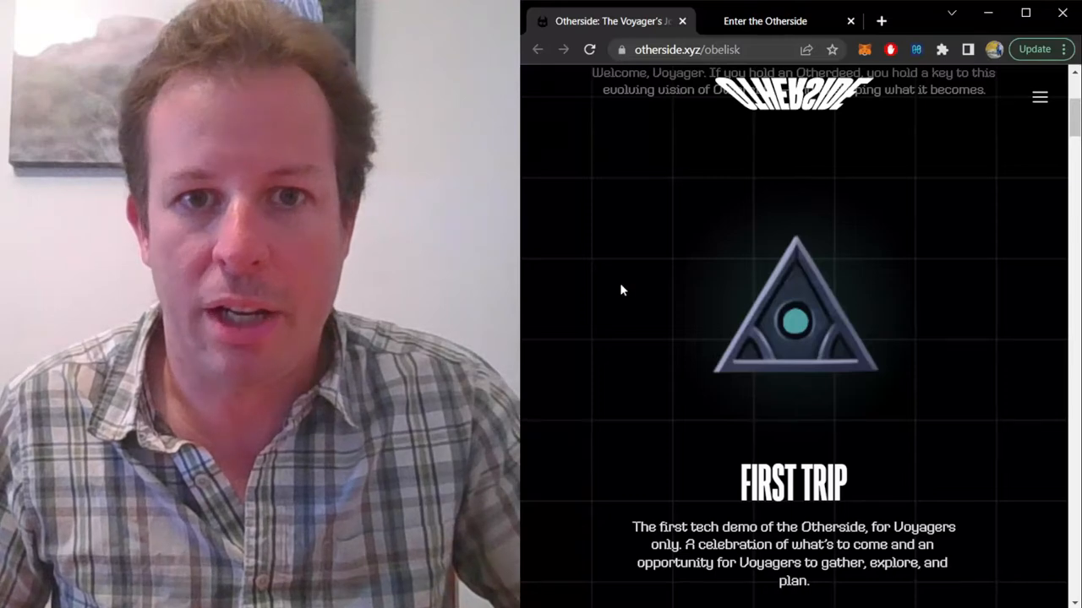
mouse_move(764, 291)
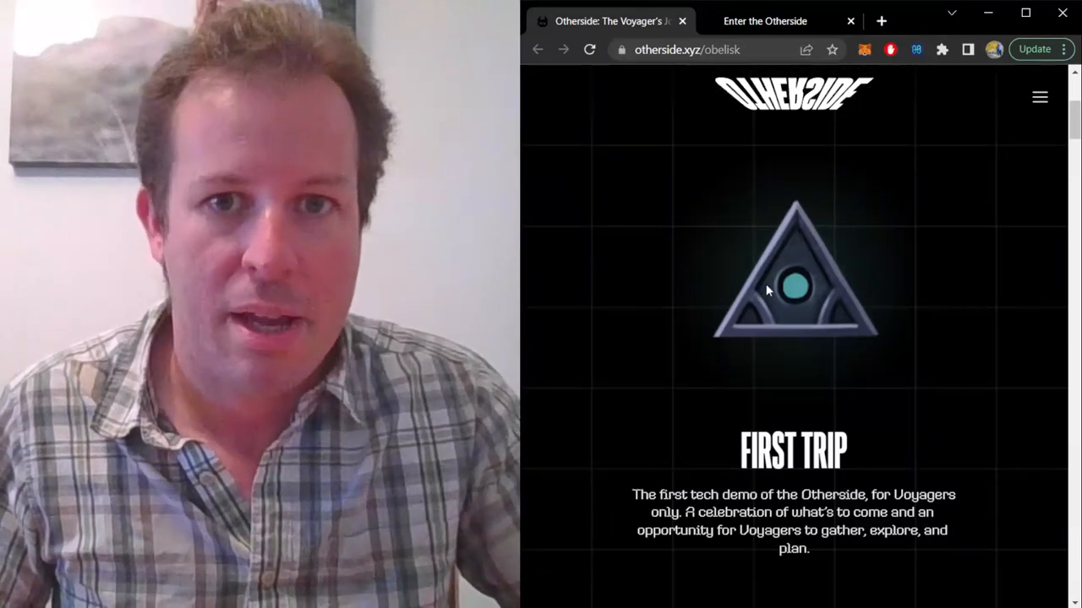
scroll(down, 3)
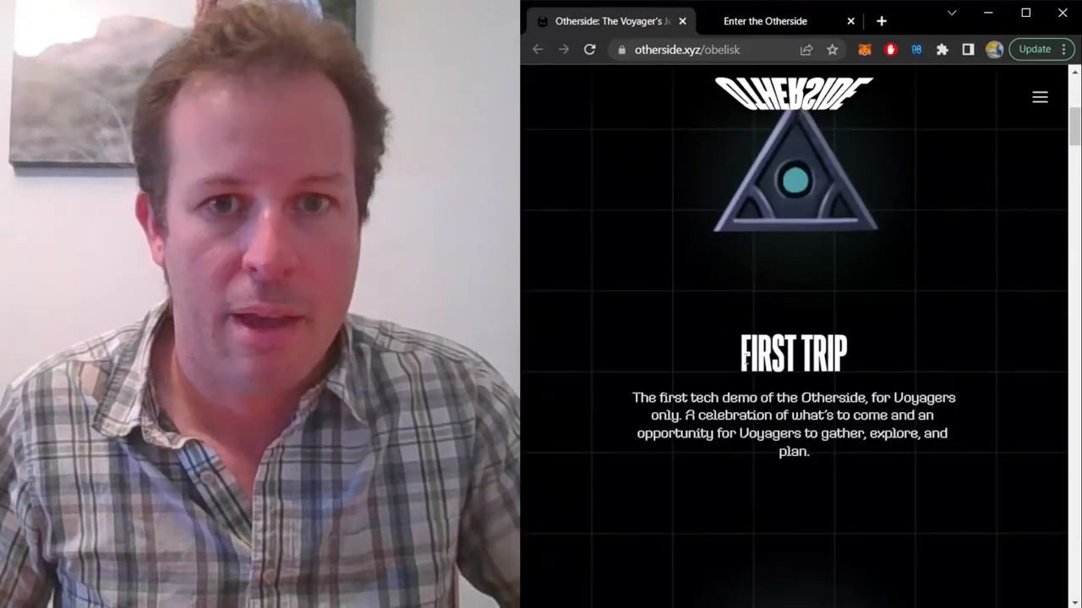
scroll(down, 3)
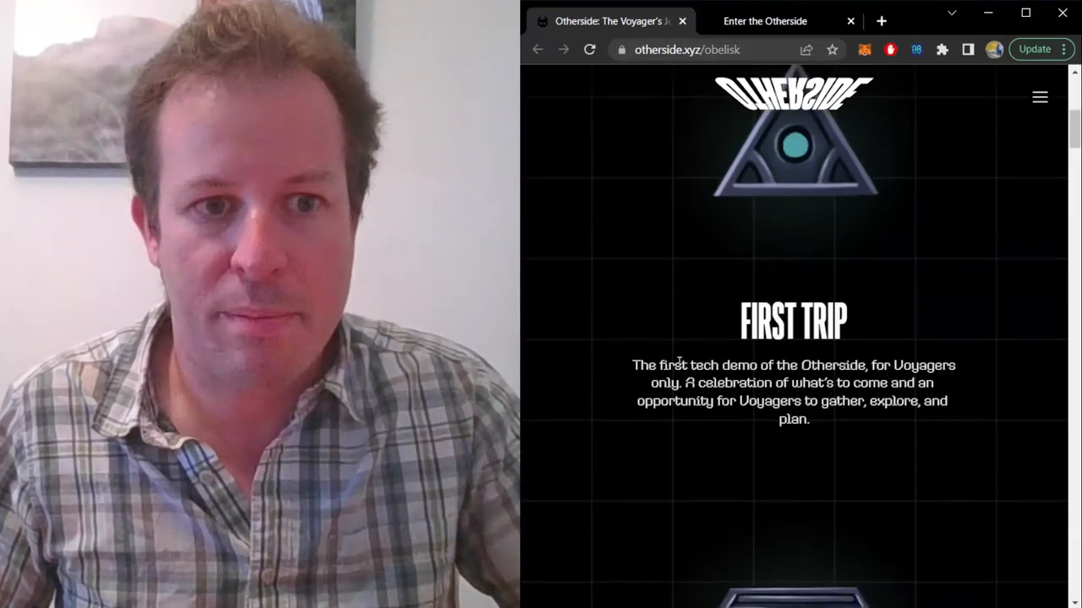
scroll(down, 3)
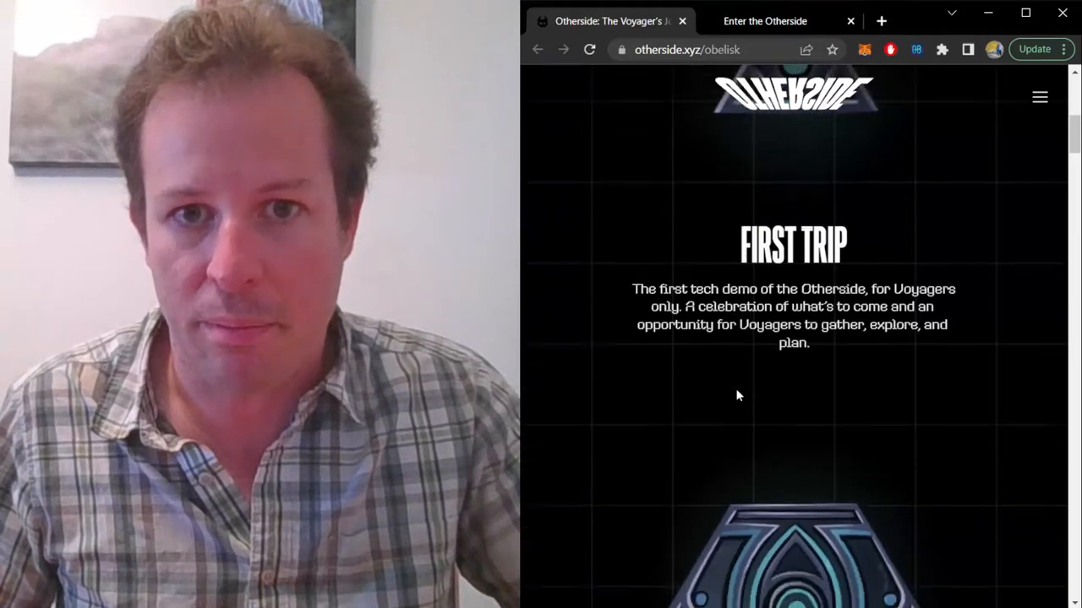
Step: Scroll past The Codex and Koda Origins // The Decoupling to The Growth section
scroll(down, 3)
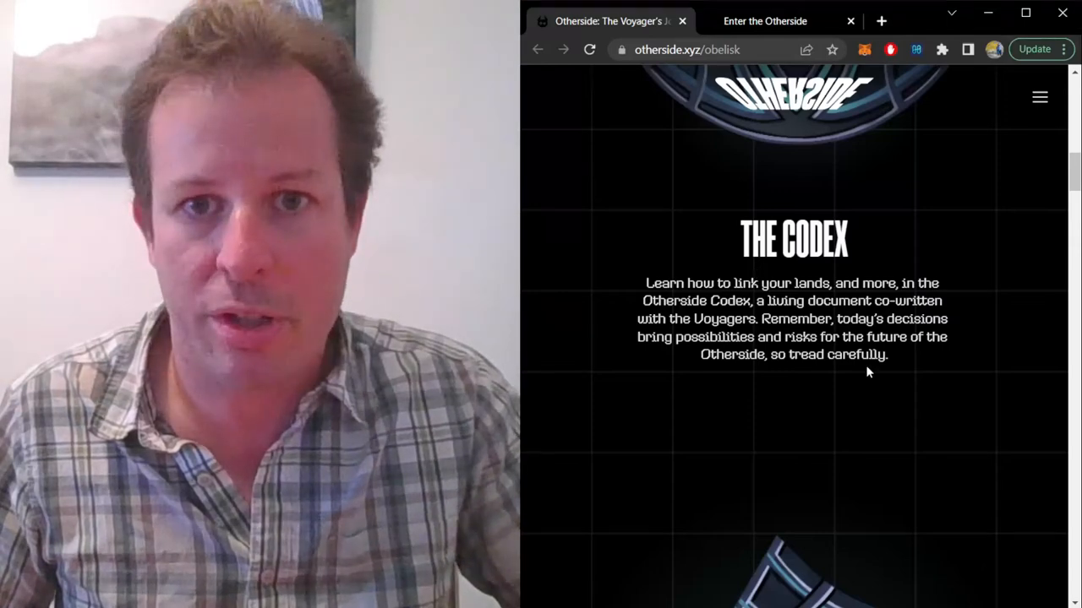
scroll(down, 3)
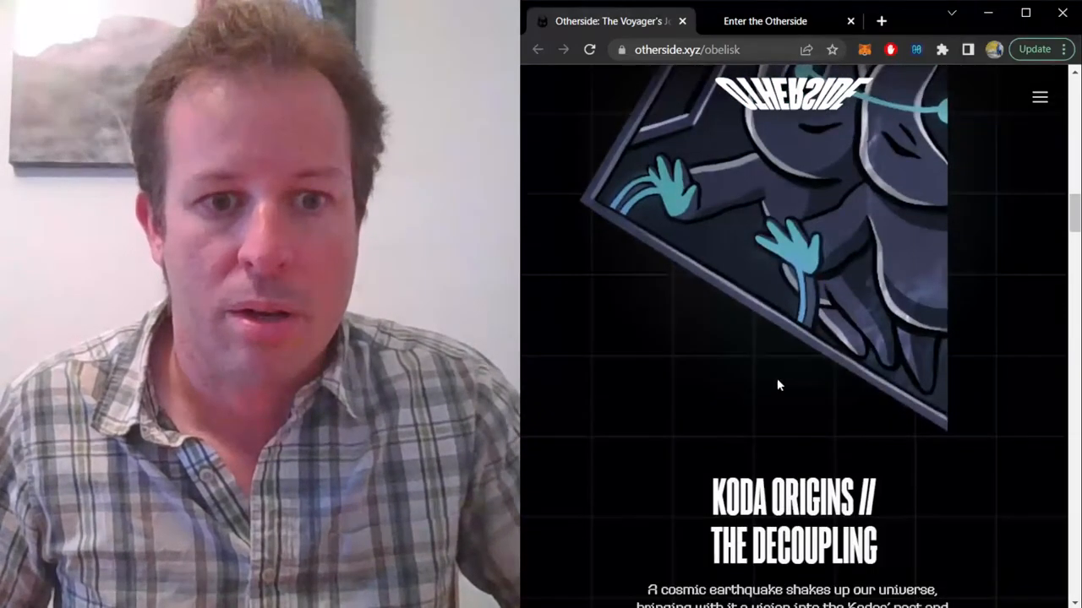
scroll(down, 3)
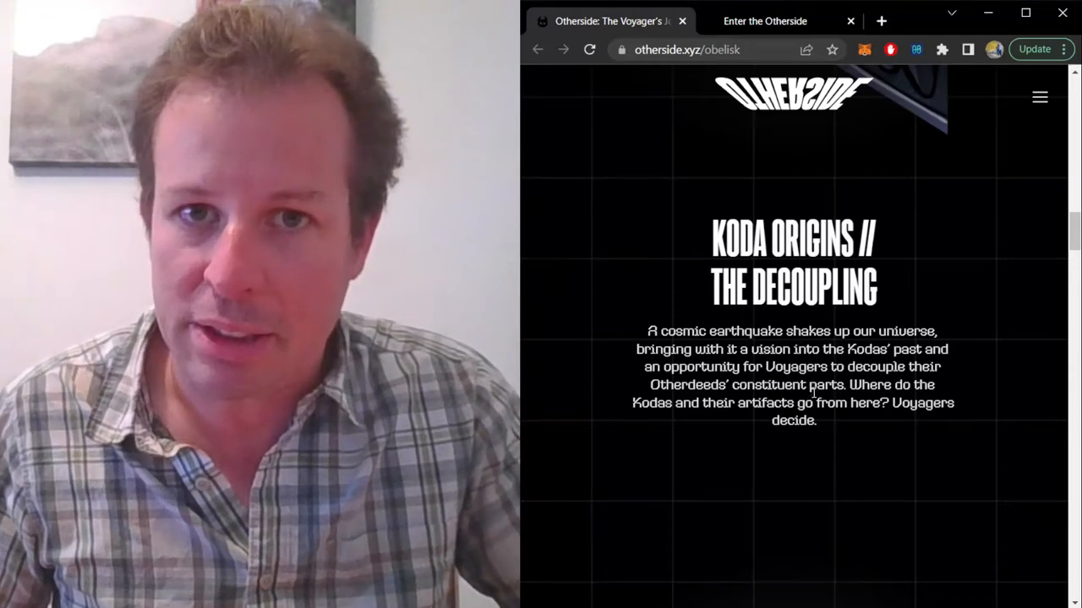
scroll(down, 3)
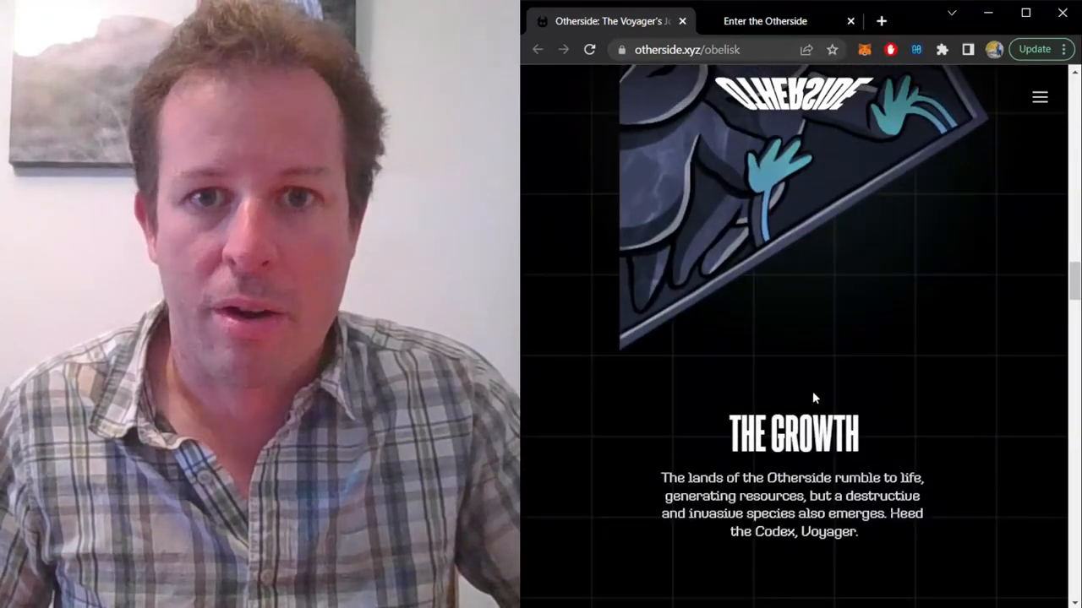
scroll(down, 3)
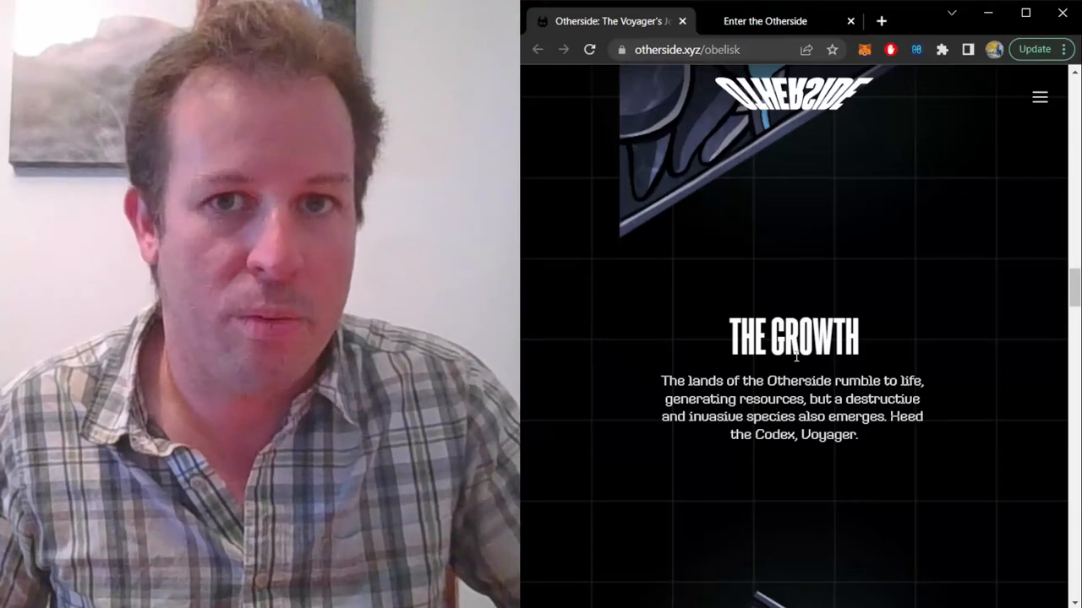
scroll(down, 3)
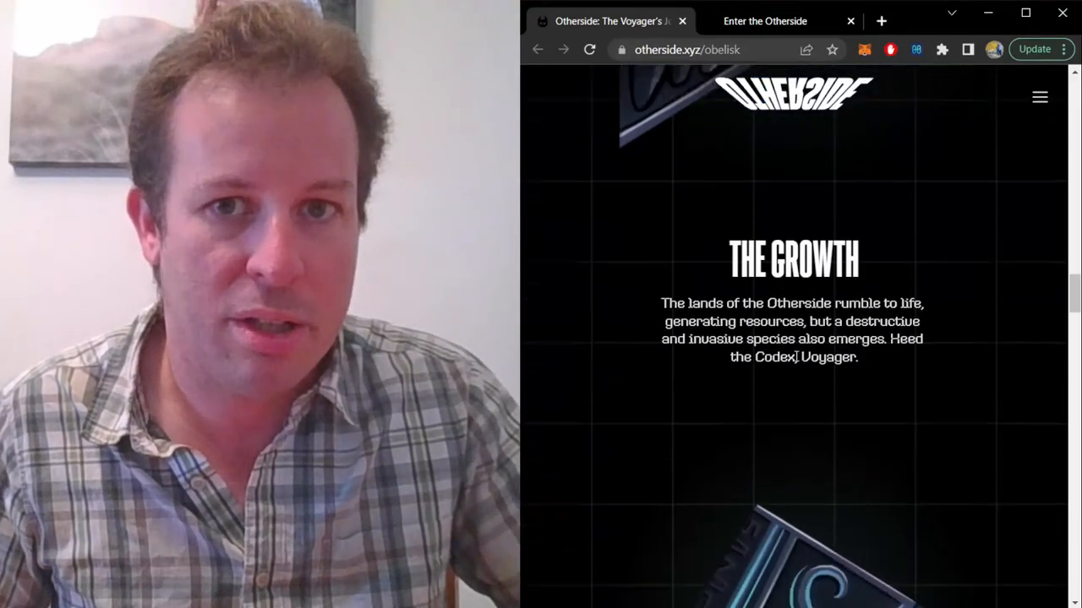
Step: Scroll past The Agora, The Dream and The Choice to The Settling section
scroll(down, 3)
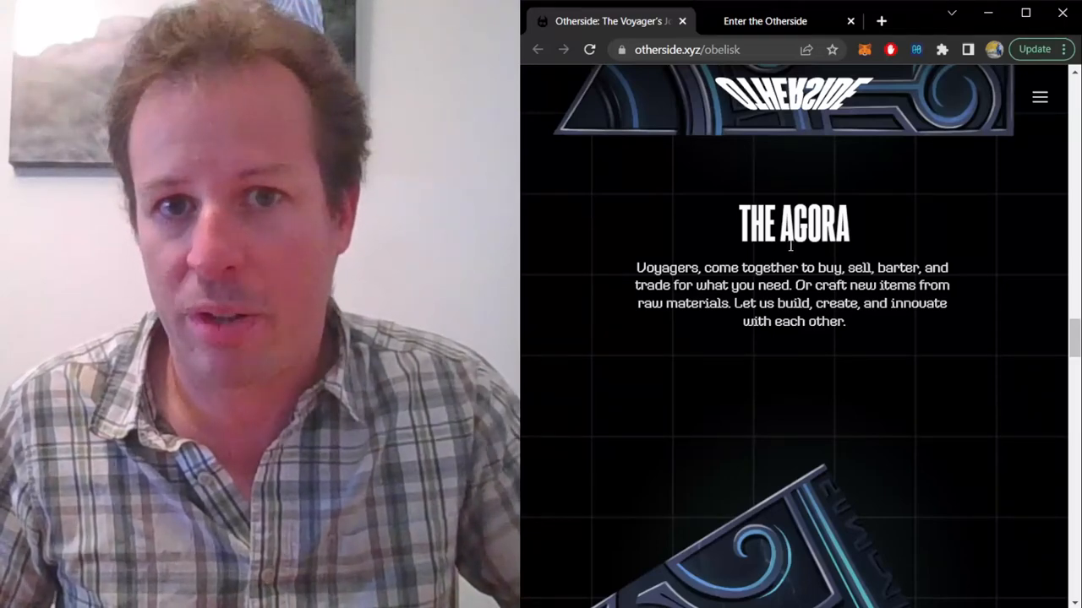
scroll(down, 3)
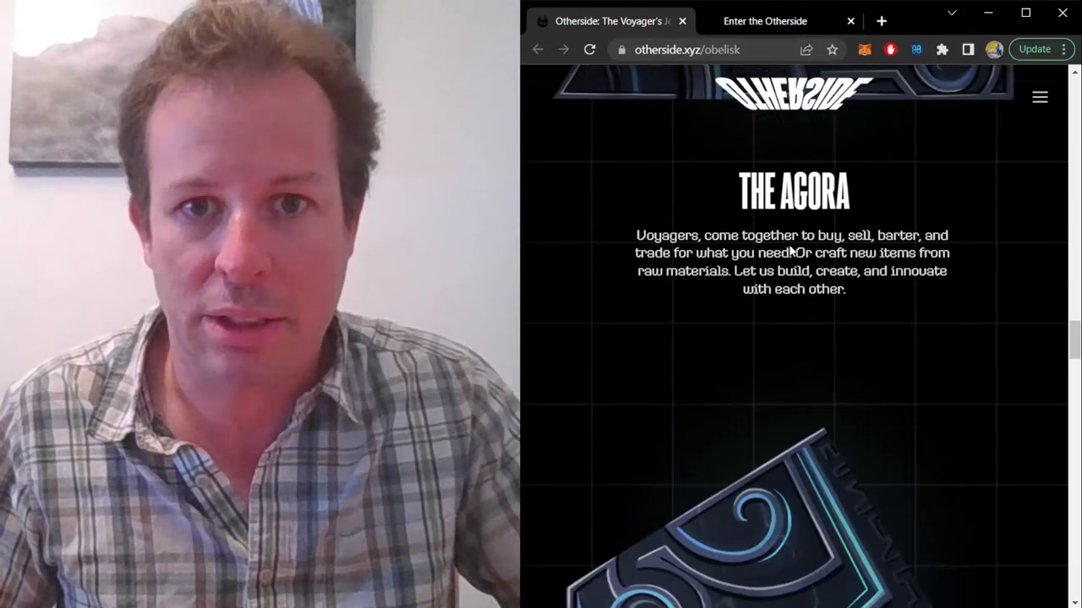
scroll(down, 3)
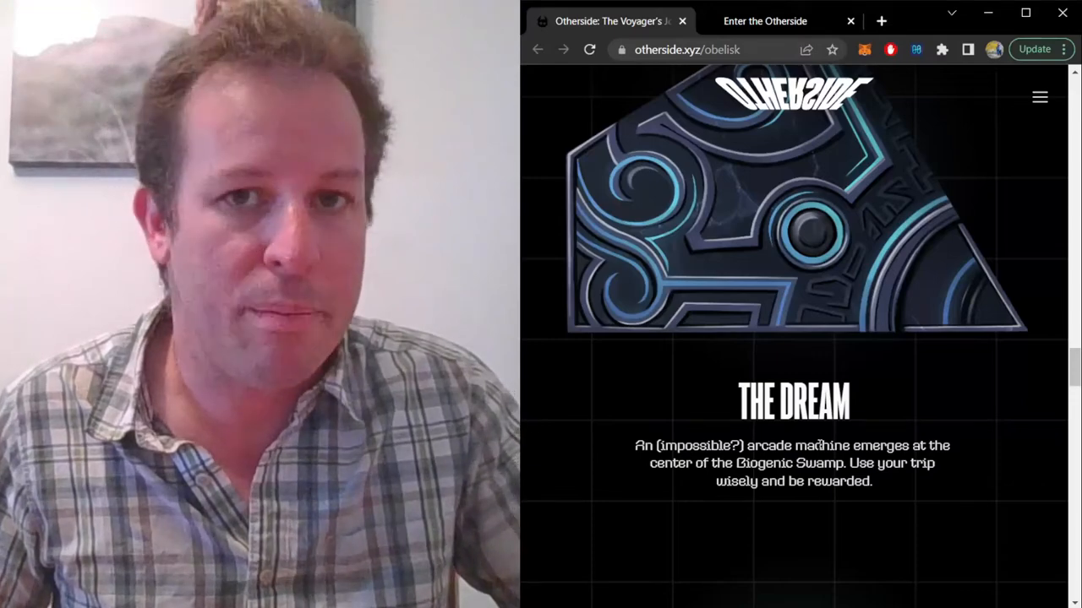
scroll(down, 3)
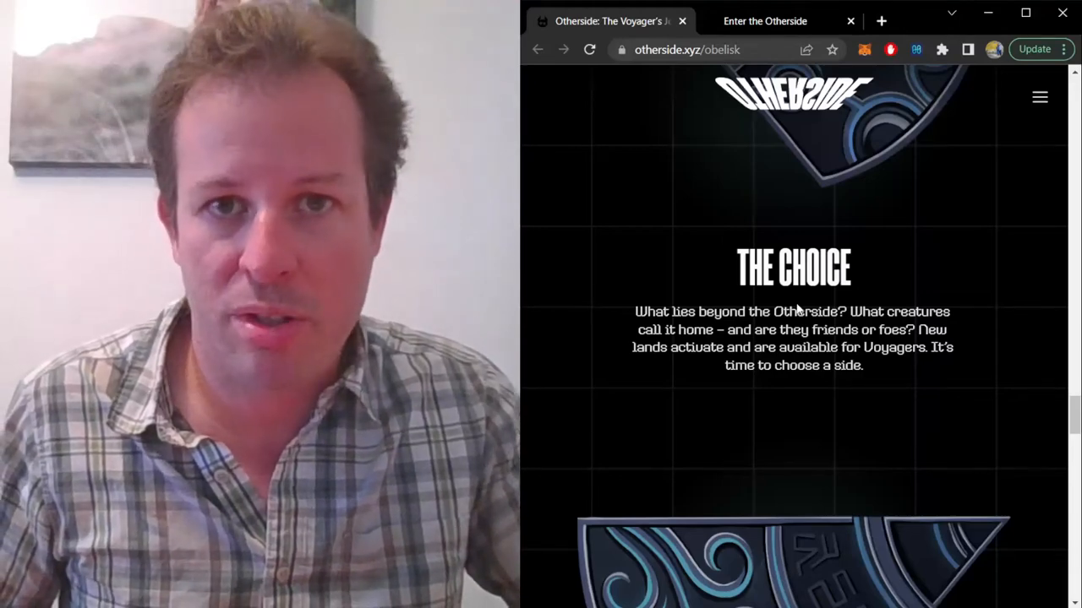
scroll(down, 3)
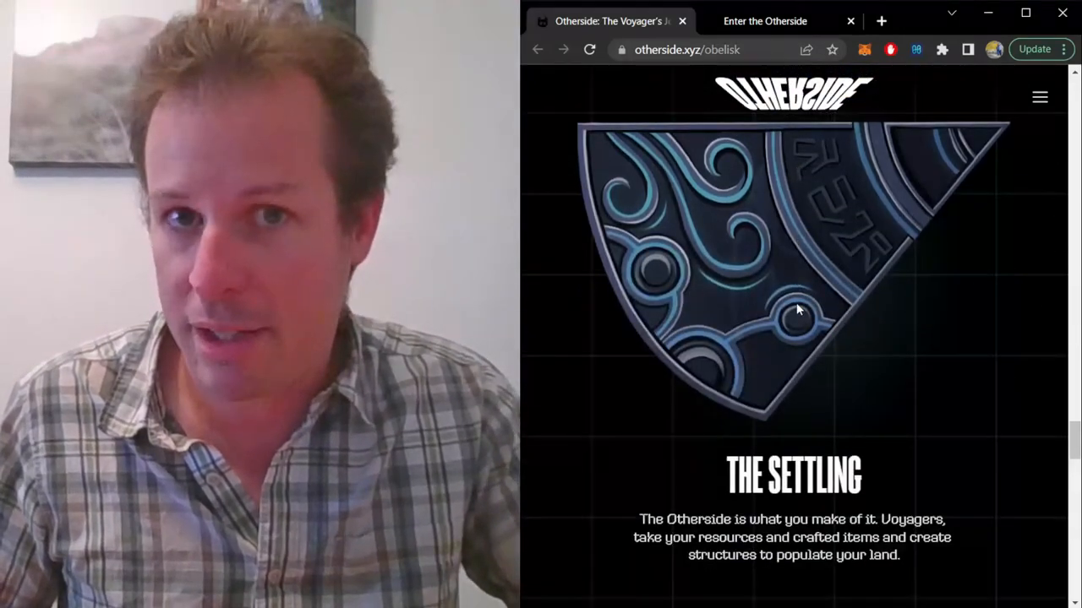
scroll(down, 3)
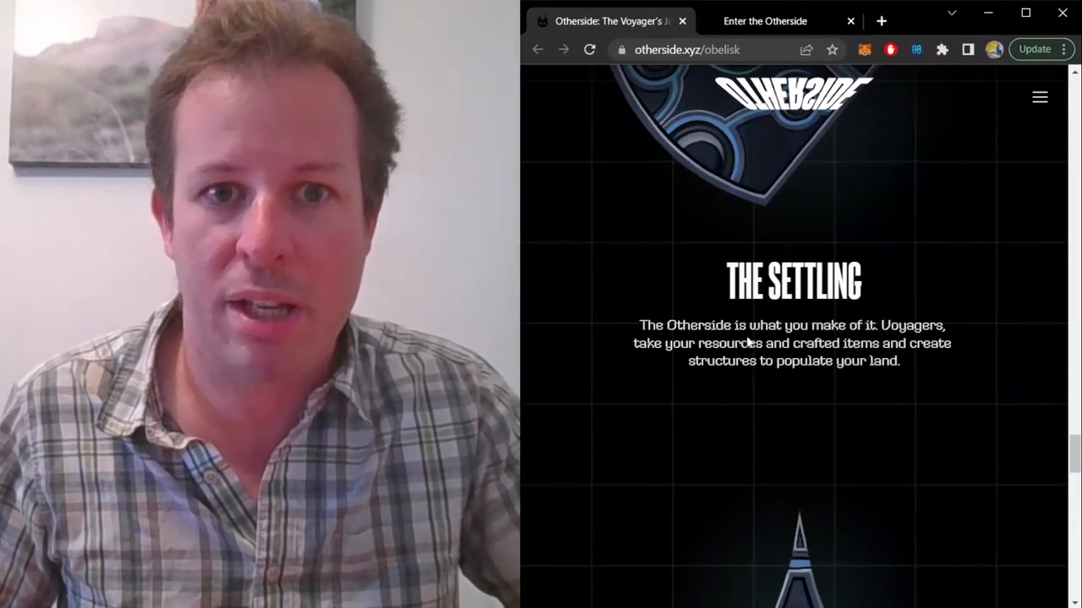
Step: Scroll through The Toolkit and The Aeronauts sections
scroll(down, 3)
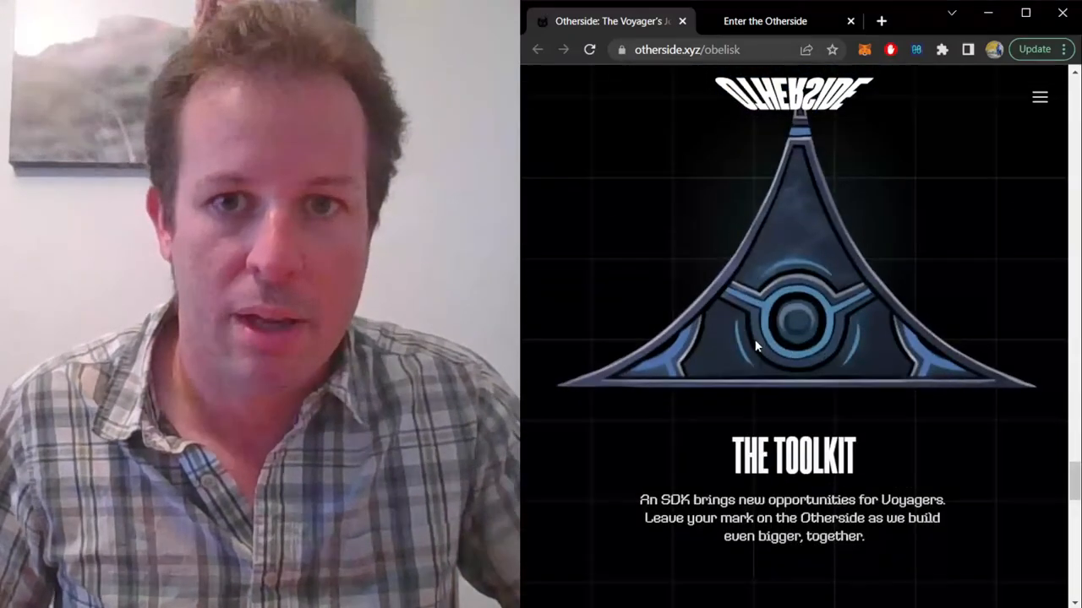
scroll(down, 3)
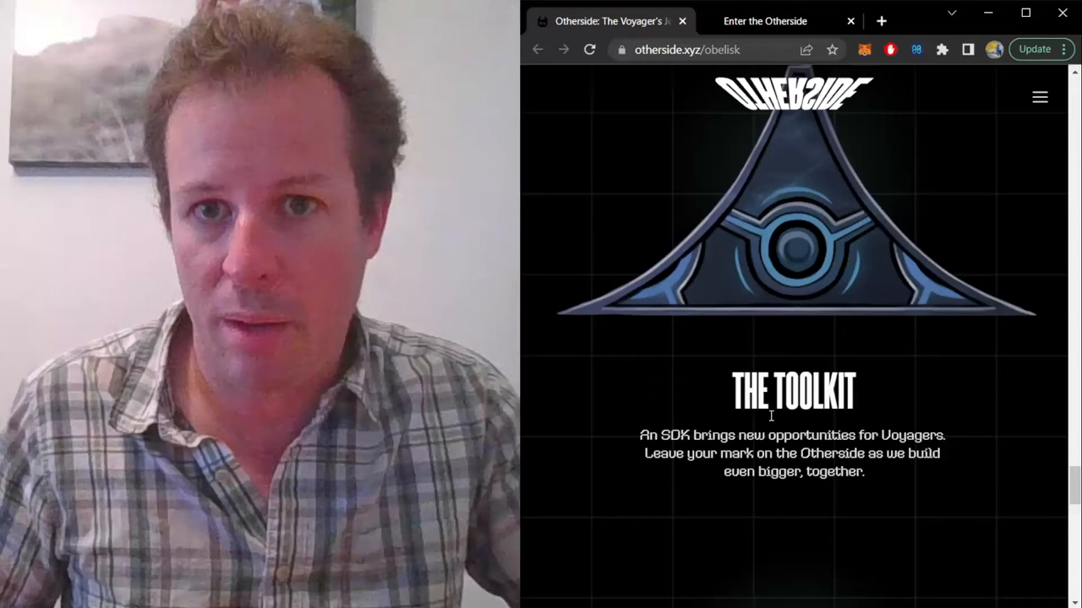
scroll(down, 3)
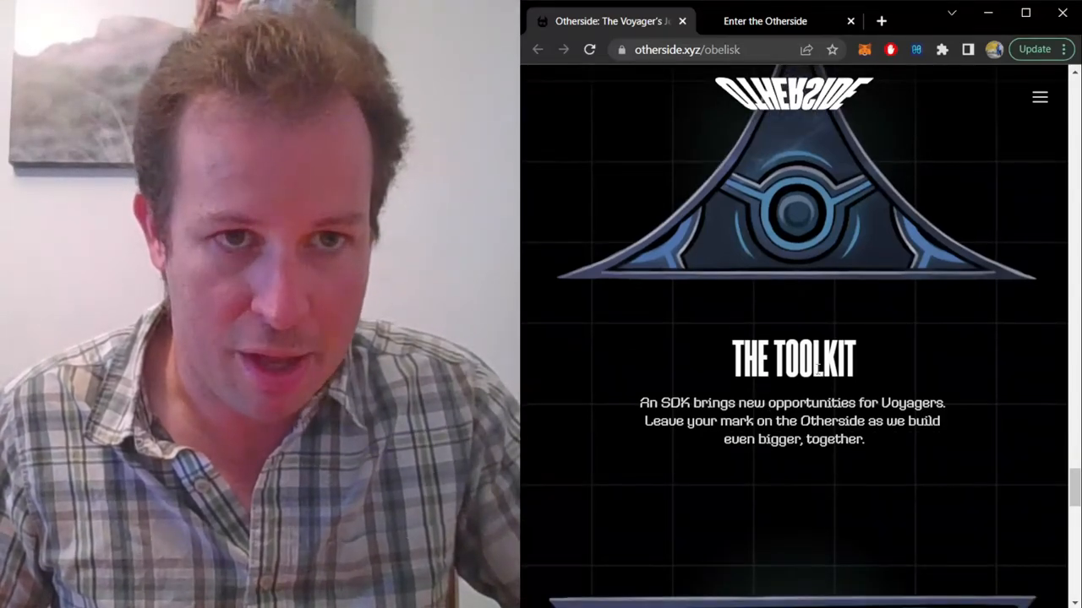
scroll(down, 3)
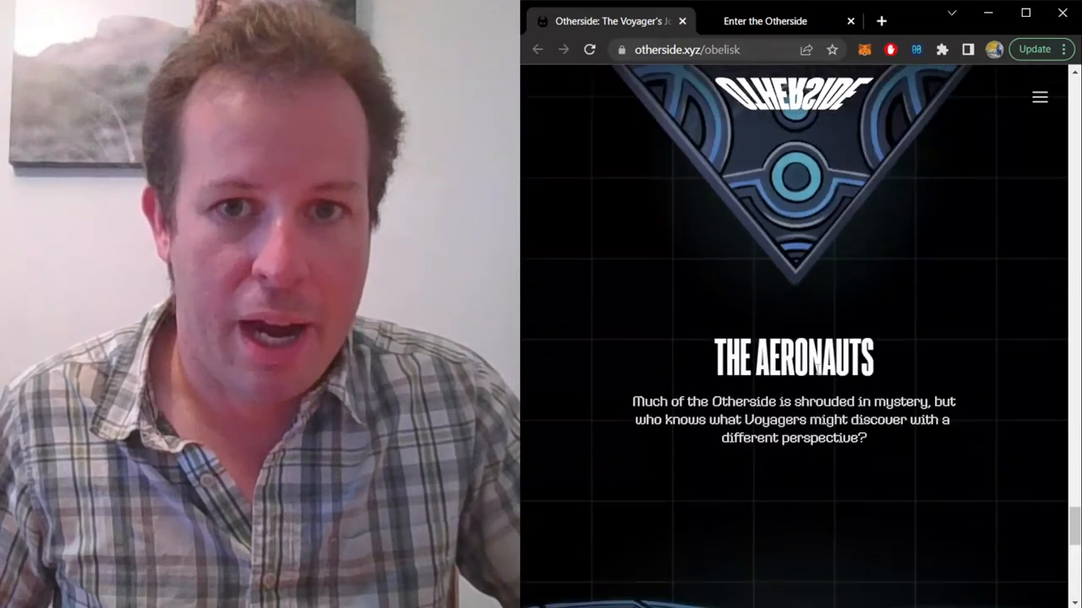
scroll(down, 3)
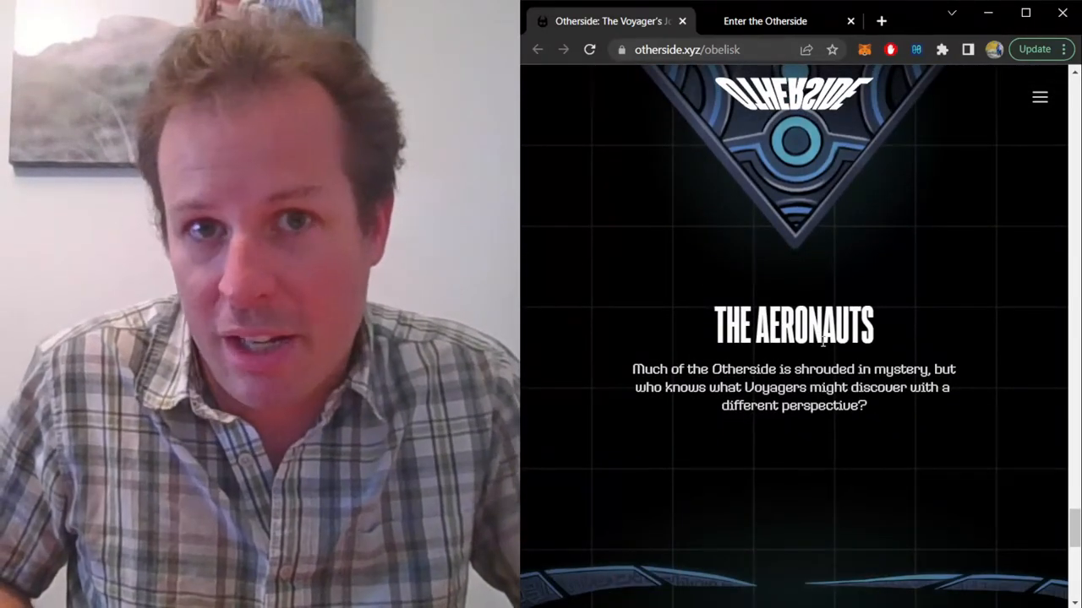
Step: Scroll past The Rift to the footer, then close the Obelisk tab leaving the homepage
scroll(down, 3)
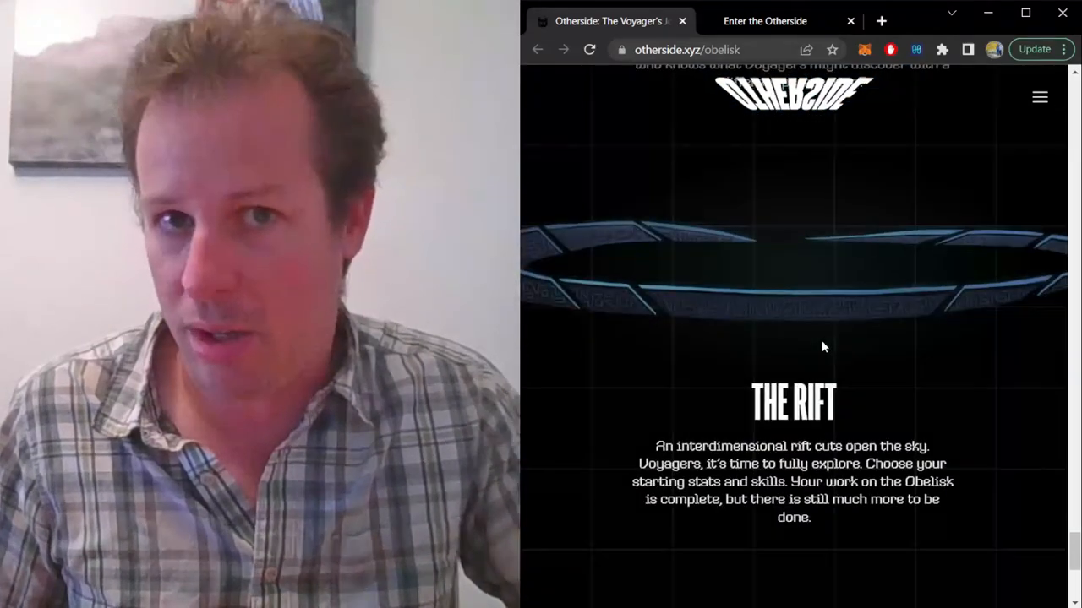
scroll(down, 3)
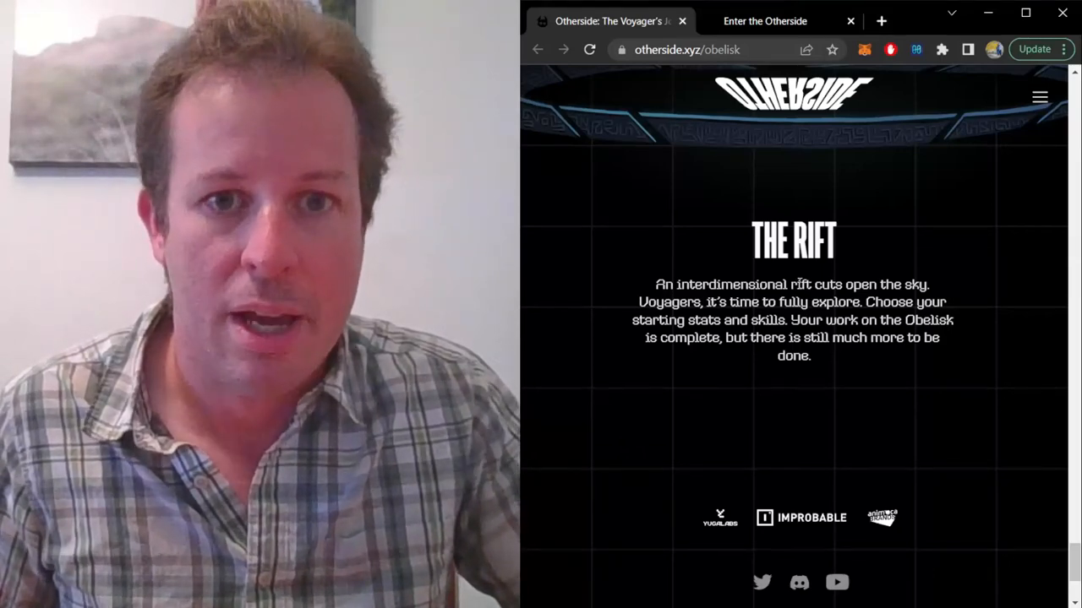
scroll(down, 3)
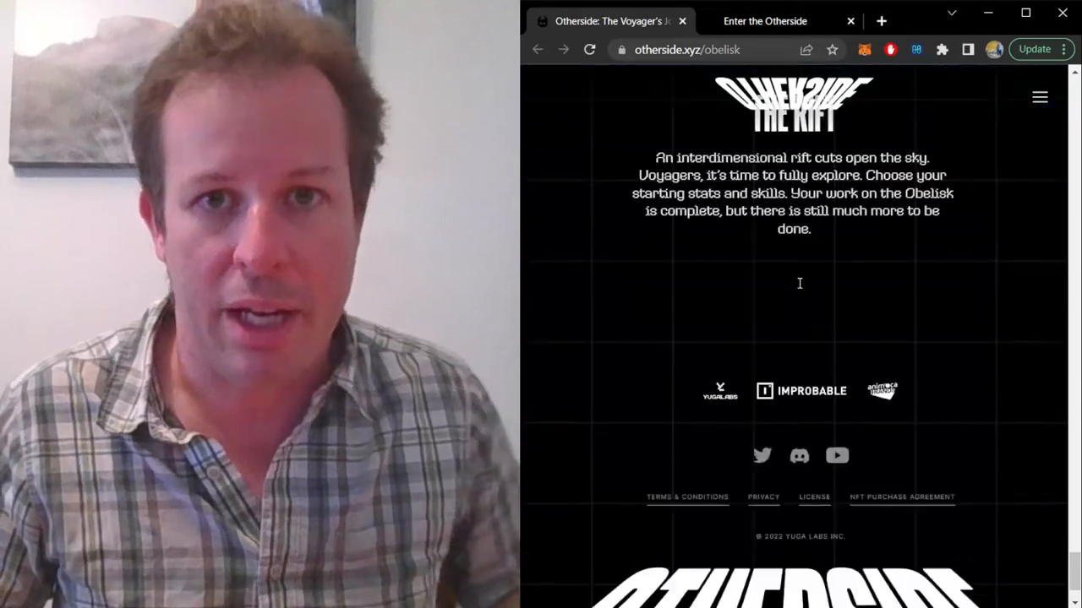
click(681, 21)
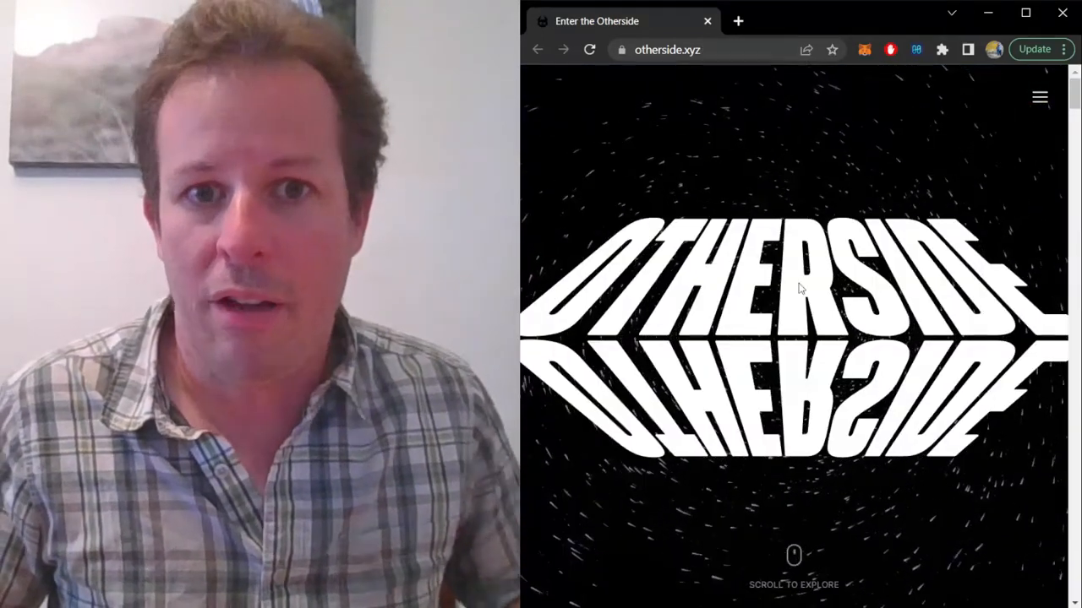